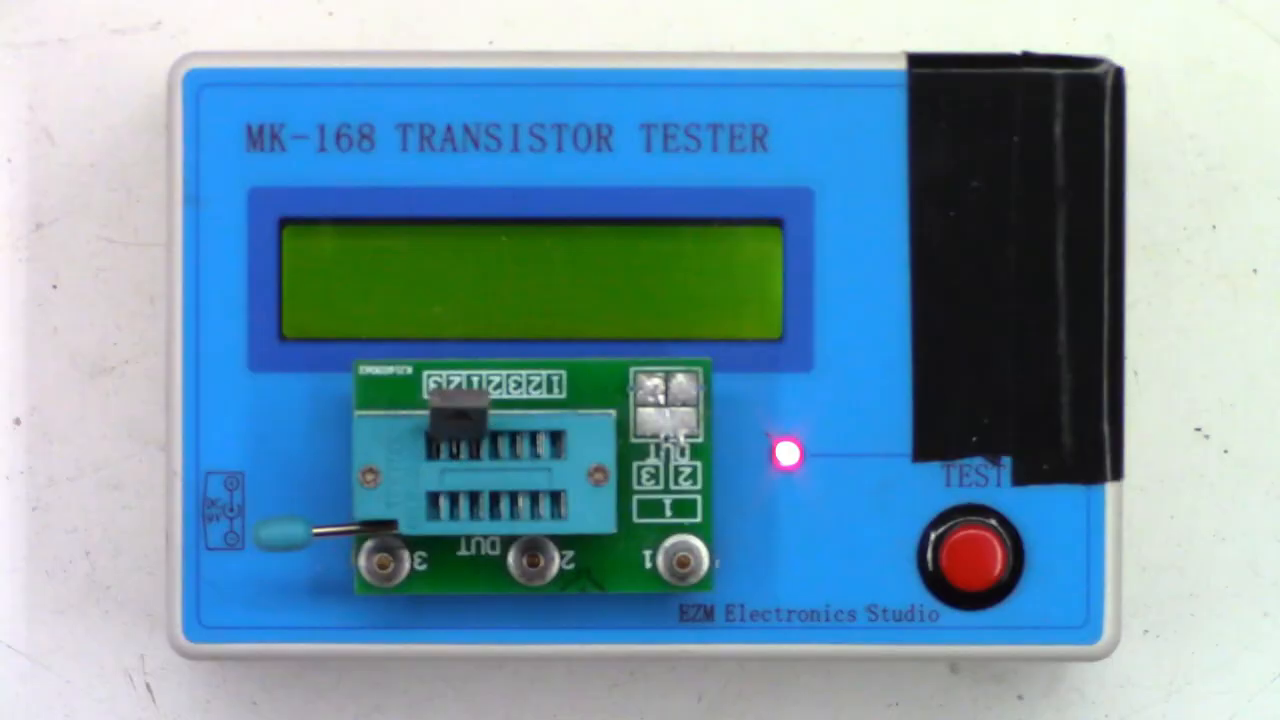
left_click(986, 545)
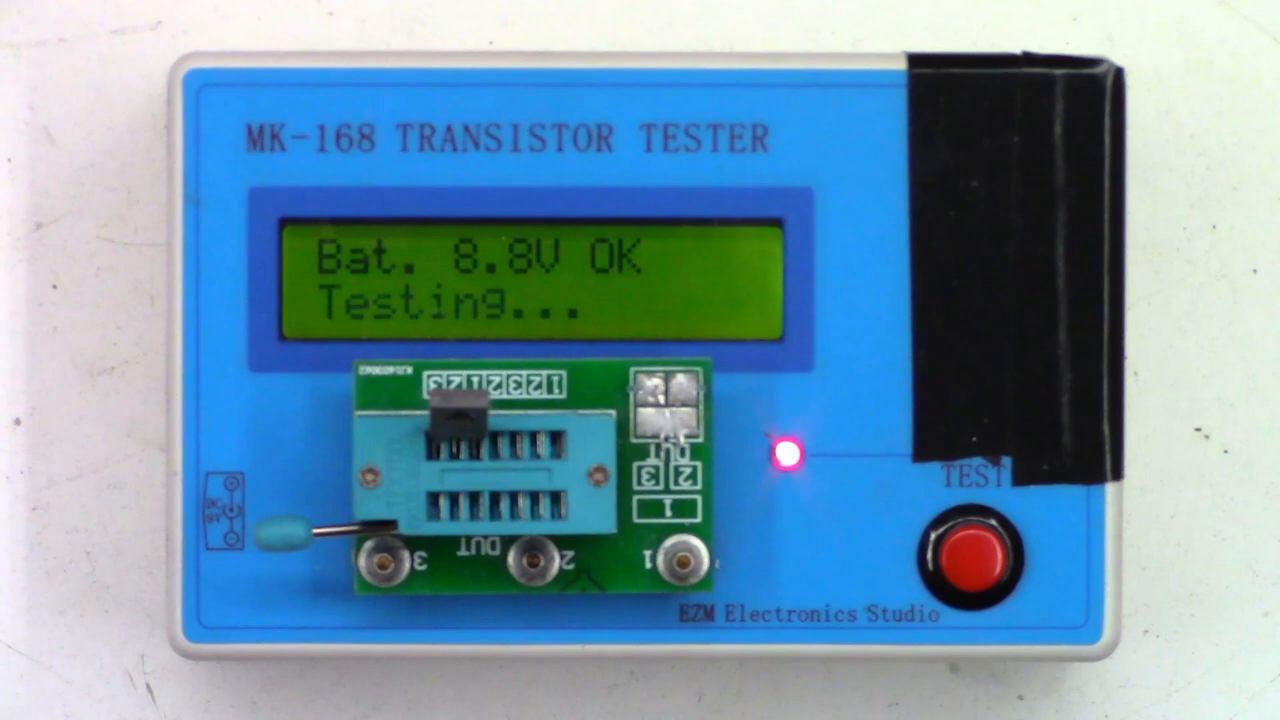
left_click(985, 545)
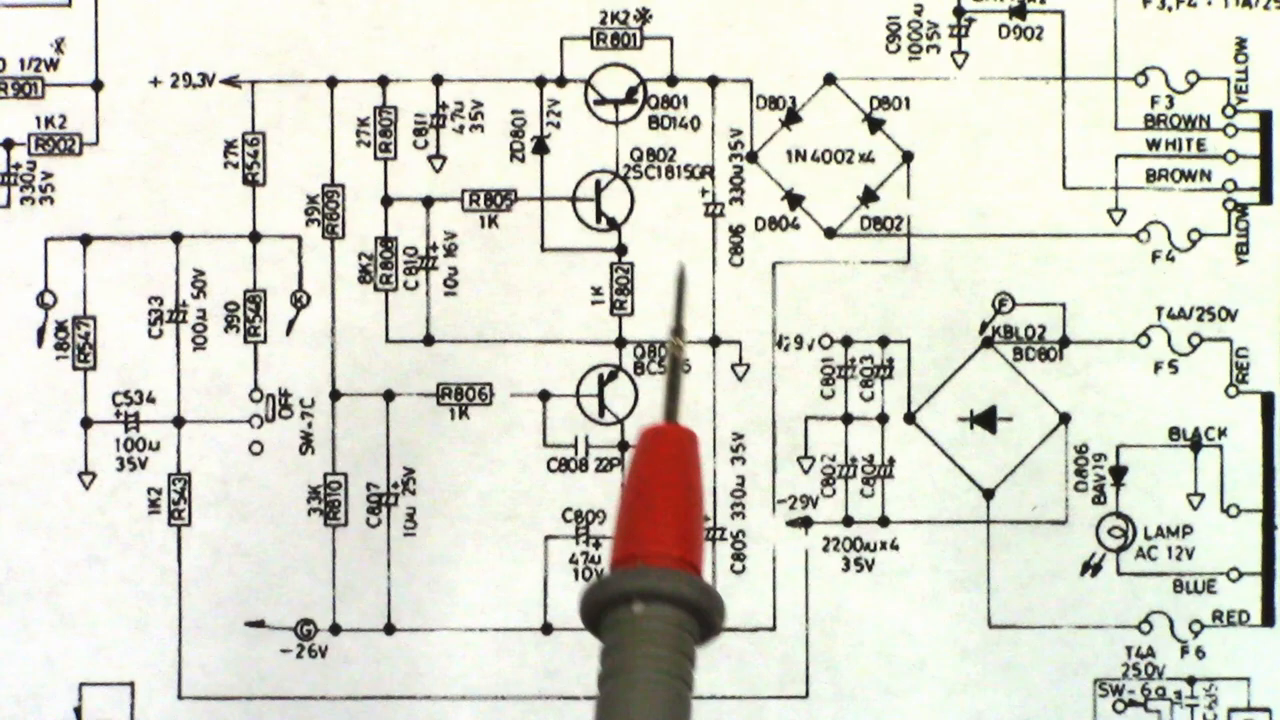
mouse_move(230, 230)
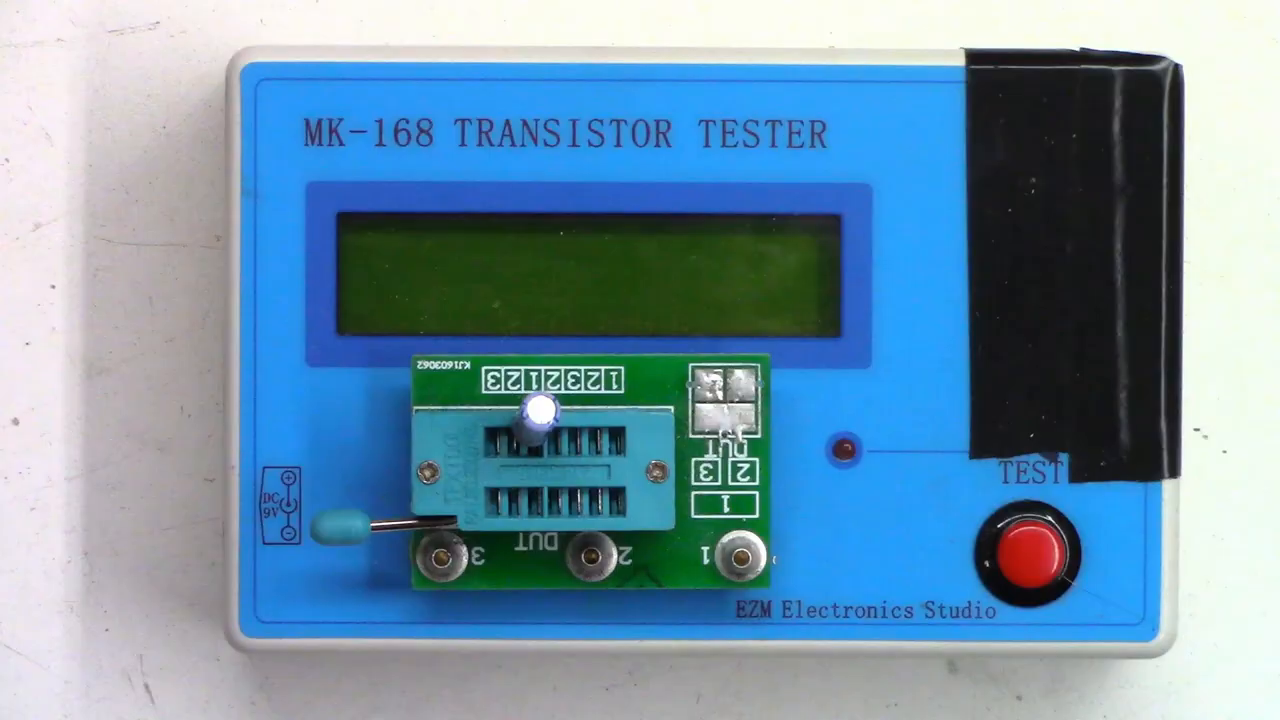
left_click(1036, 545)
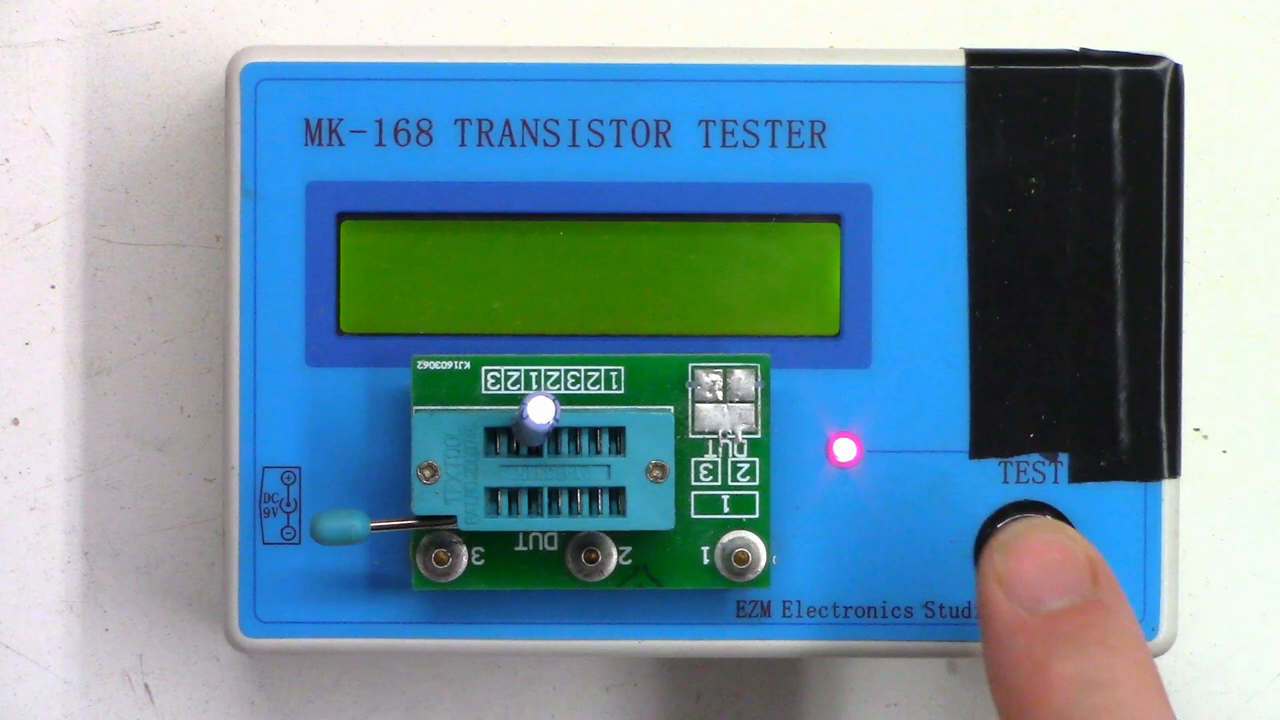
left_click(1028, 528)
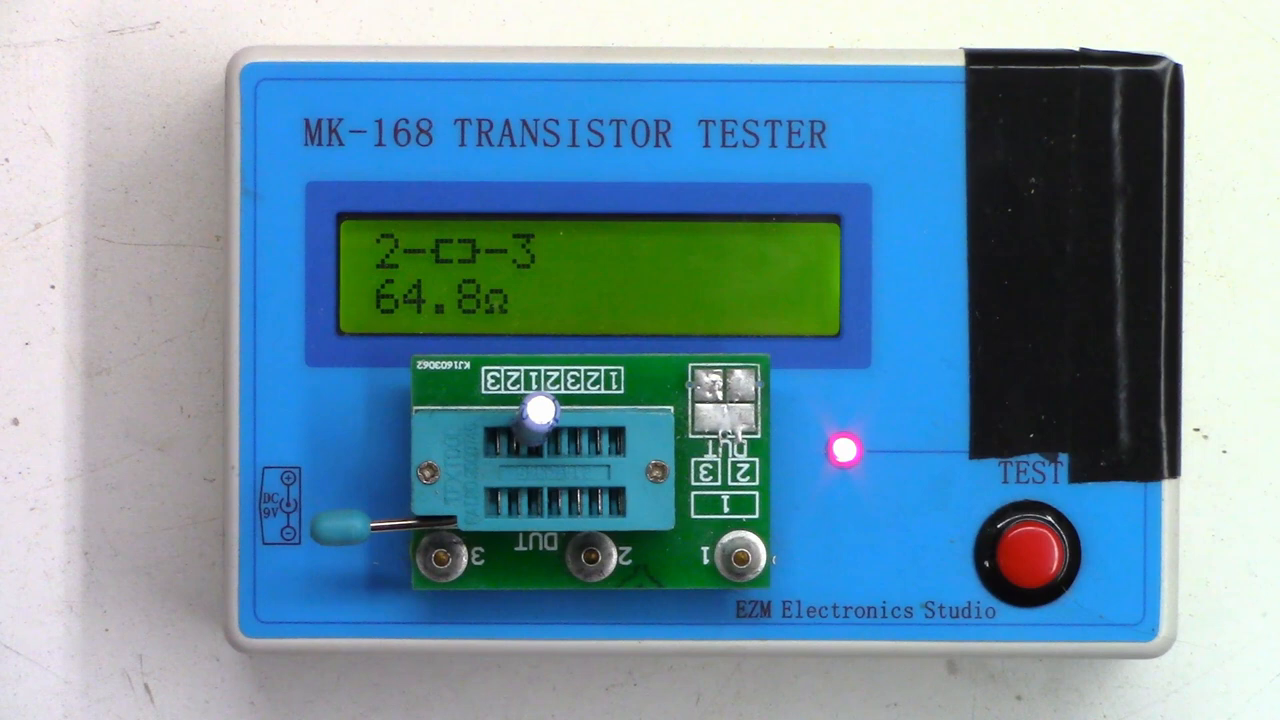